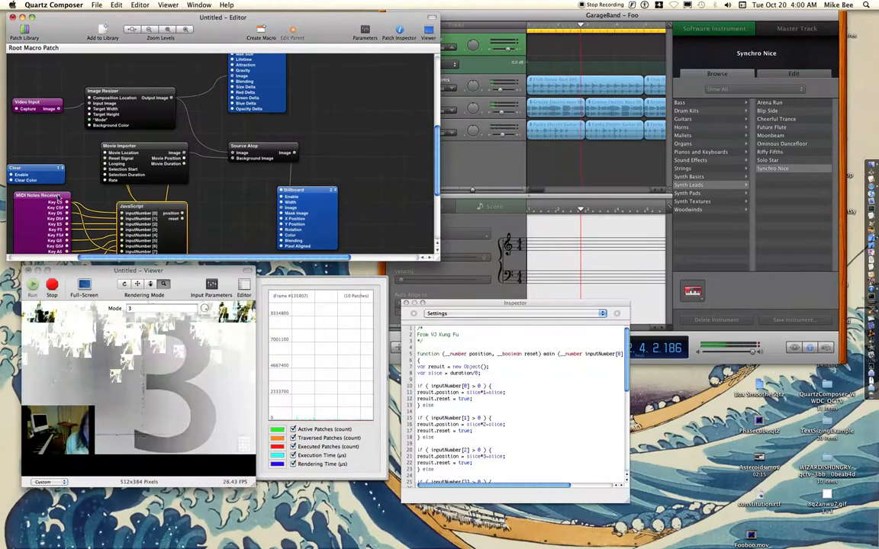
- Enlarge the Editor window so the JavaScript patch's full input list, including duration, shows
left_click(34, 195)
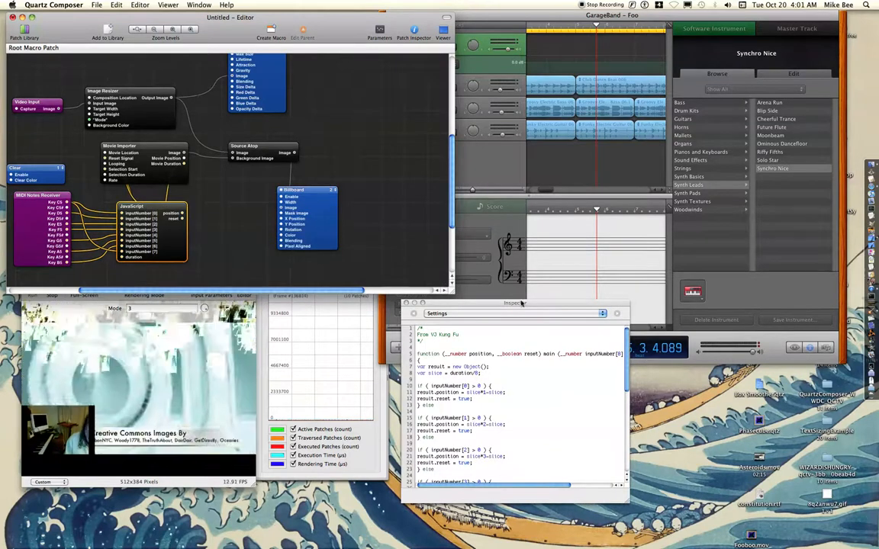
- Move the Inspector beside the Editor and scroll the JavaScript code to its final return
left_click_drag(515, 303, 500, 131)
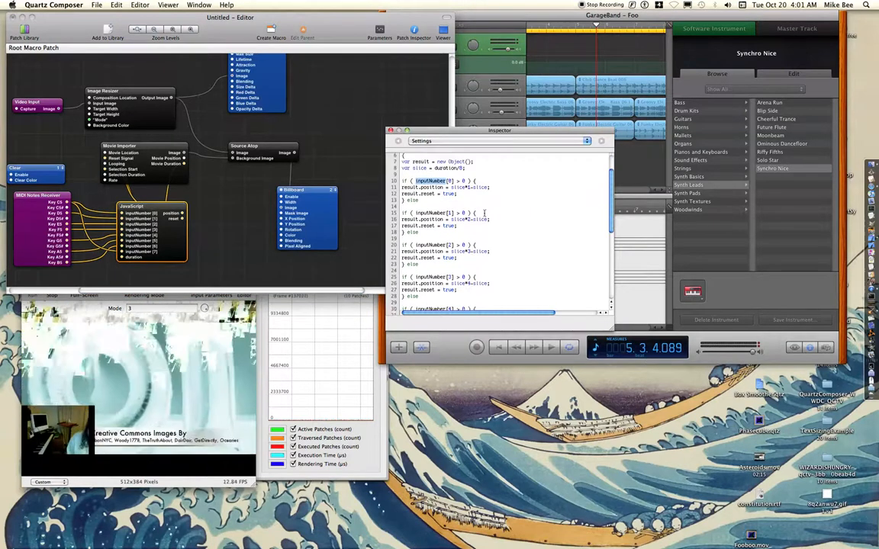
scroll("down", 3)
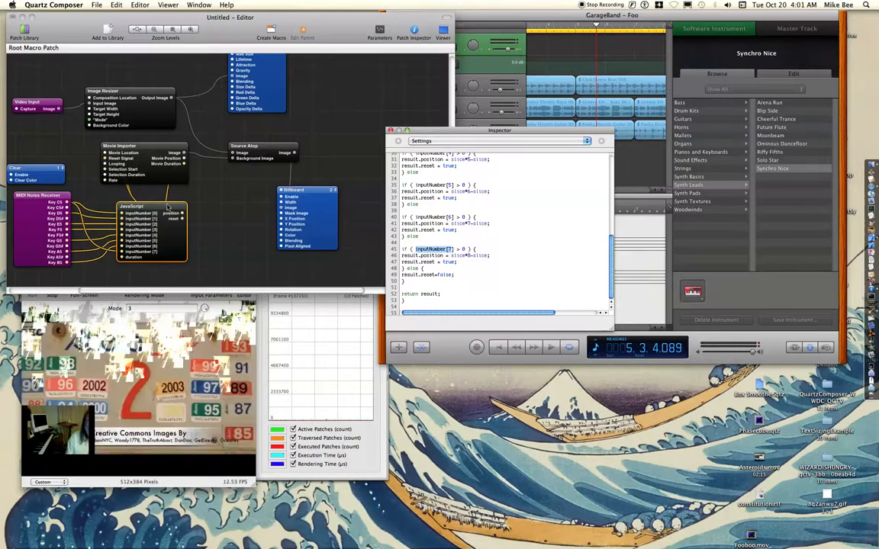
mouse_move(167, 207)
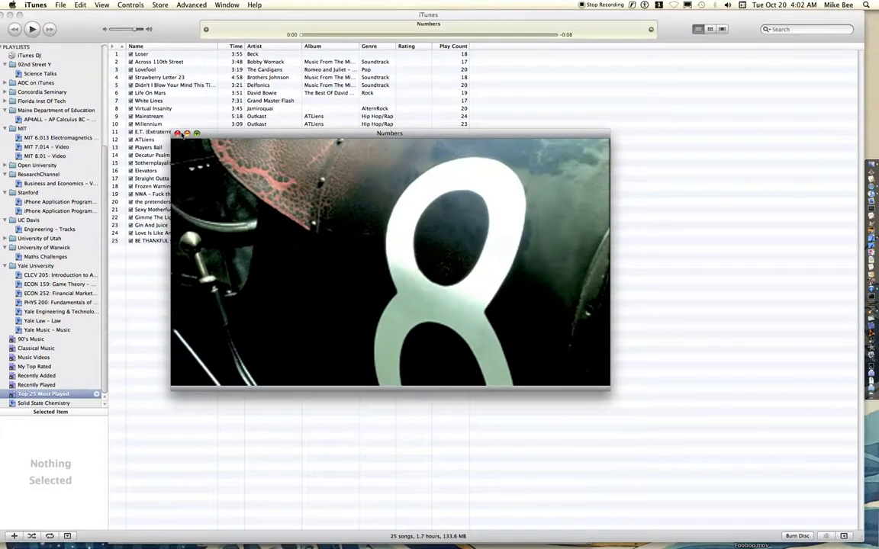
- Inspect the Movie Importer (looping on, rate 2), then select Source Atop, which has no inputs
left_click(187, 134)
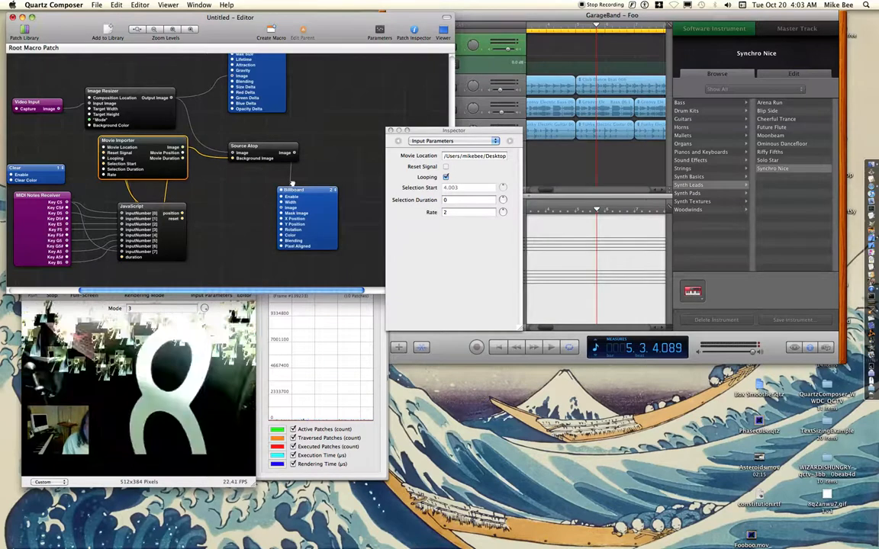
left_click(309, 190)
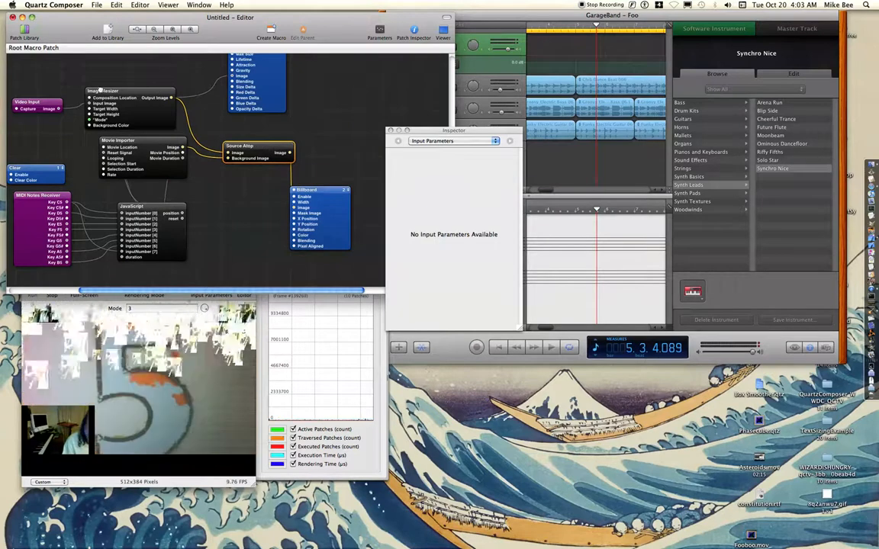
- Inspect the Image Resizer at 300 by 200, then the JavaScript patch with duration 8.007
left_click(31, 92)
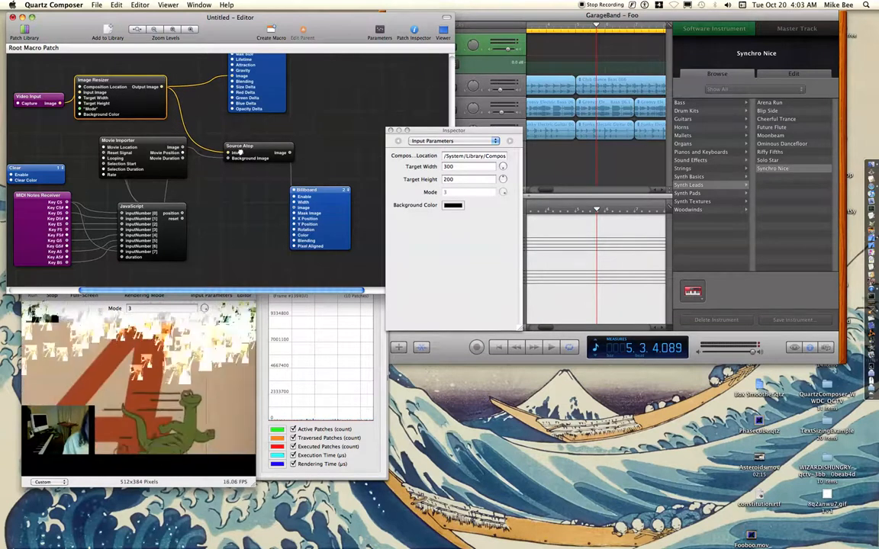
left_click(252, 145)
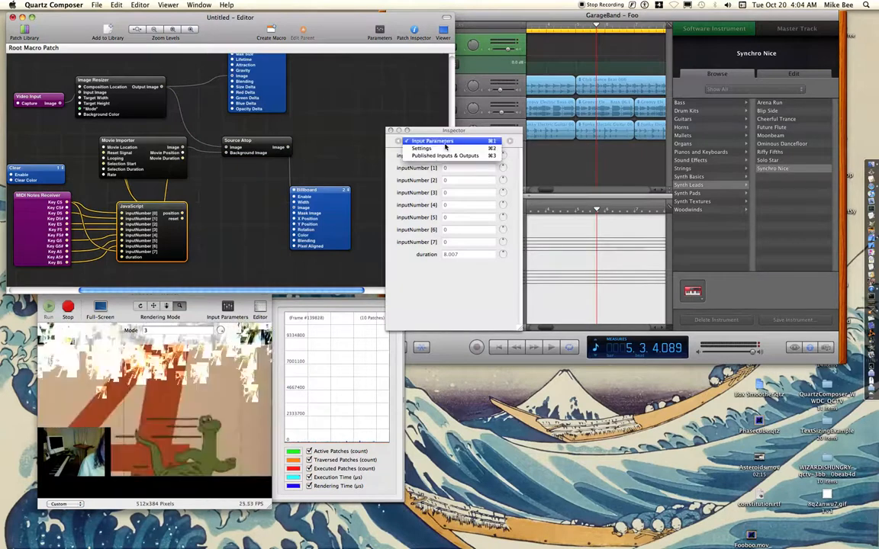
- Show the JavaScript code computing slice as duration divided by 8, moving the Inspector lower right
left_click(422, 148)
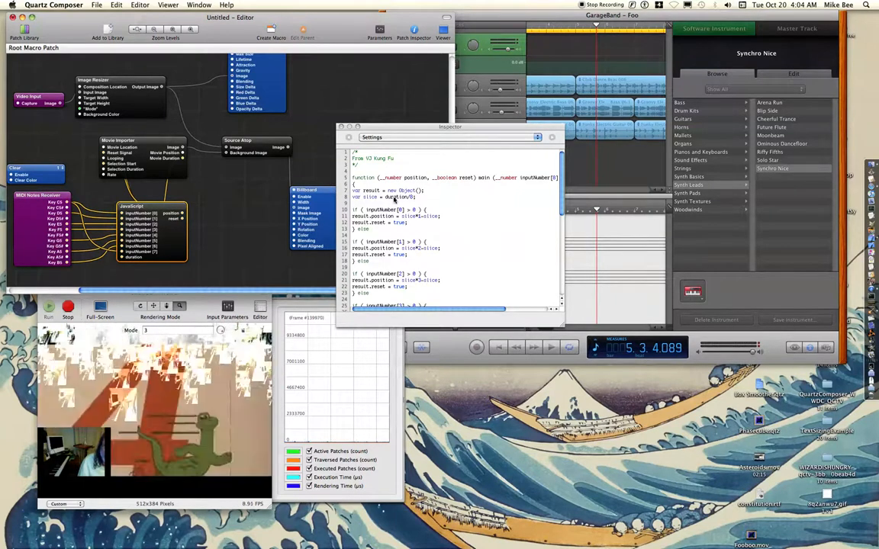
left_click_drag(450, 127, 484, 193)
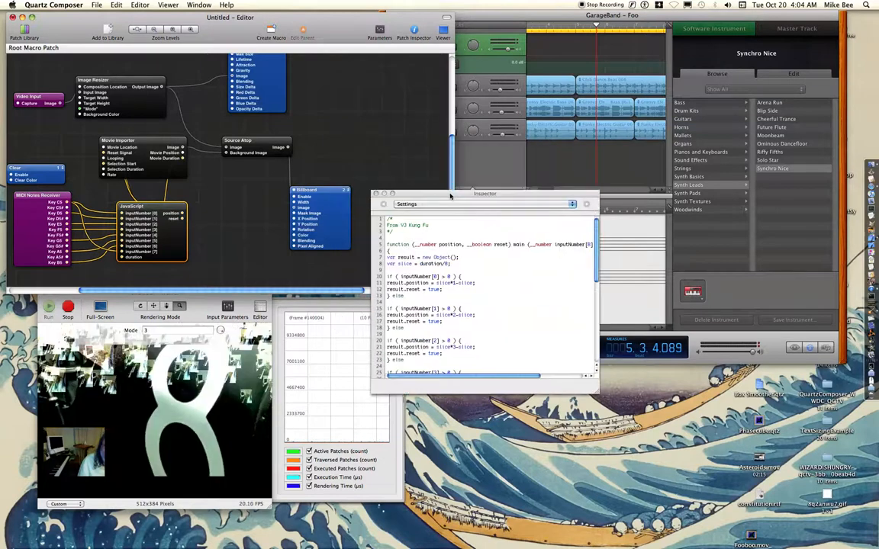